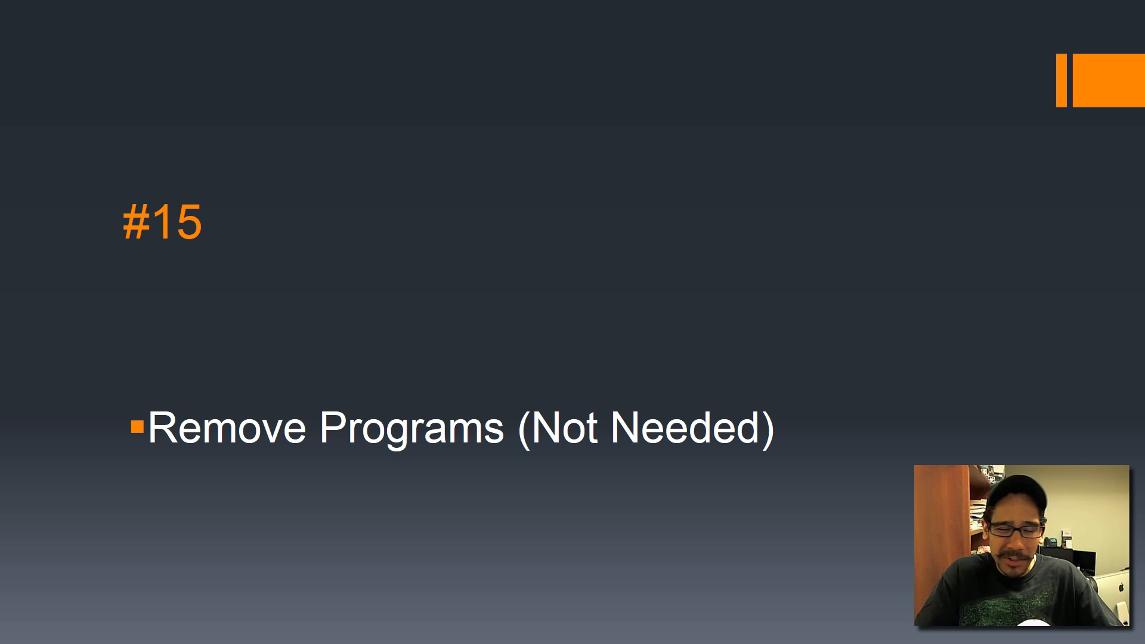
{"action": "key", "text": "Left"}
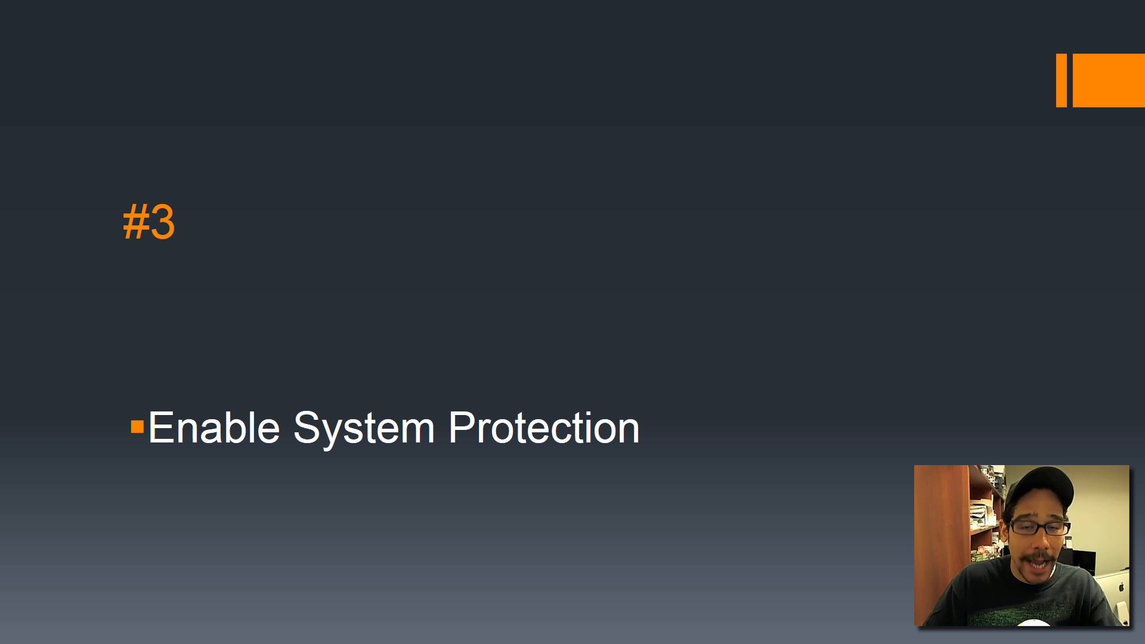
{"action": "key", "text": "Left"}
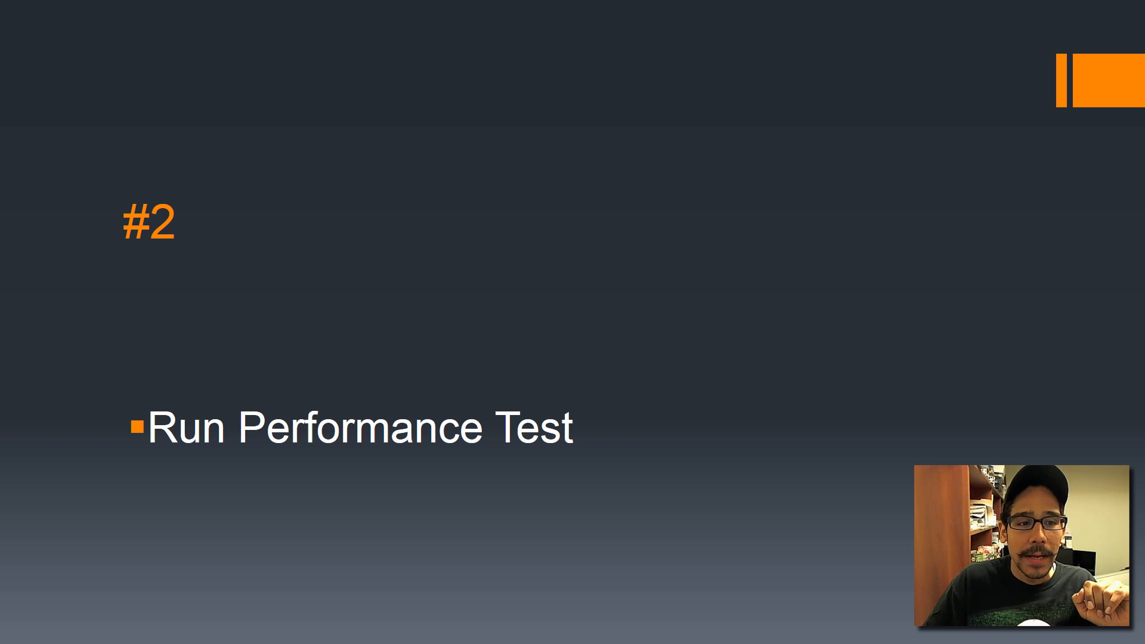